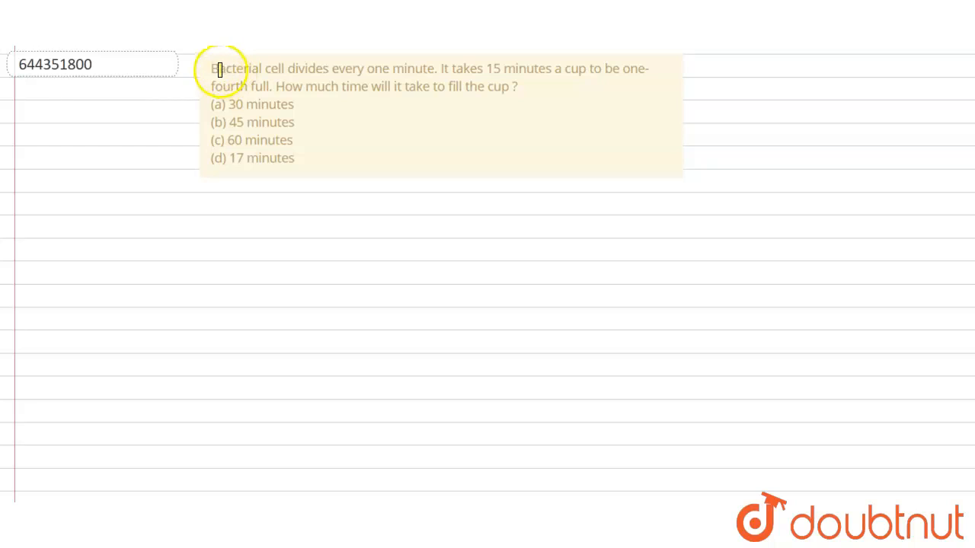
Highlight 'Bacterial cell divides every one minute' and 'takes 15 minutes… one-fourth full' in the question
{"action": "left_click_drag", "start_coordinate": [211, 68], "coordinate": [290, 68]}
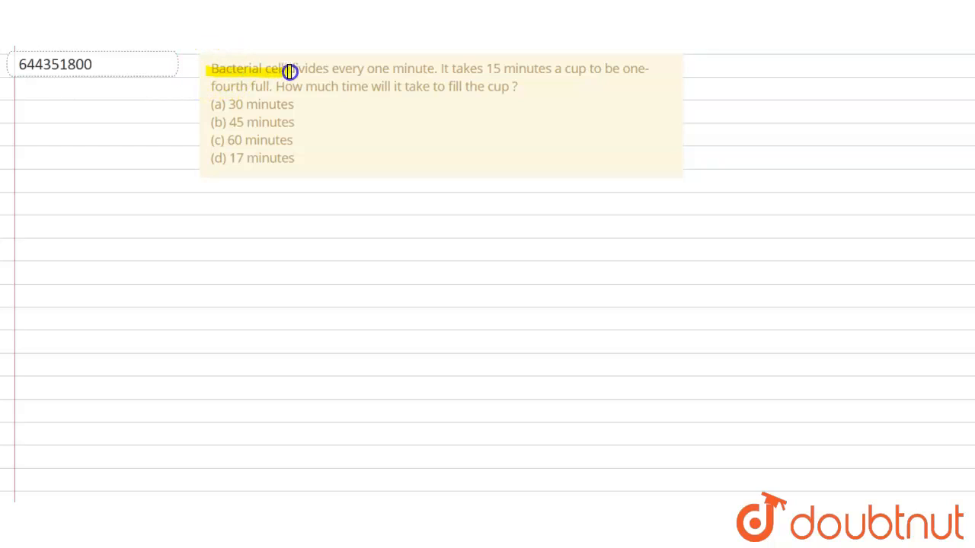
{"action": "left_click_drag", "start_coordinate": [288, 71], "coordinate": [434, 71]}
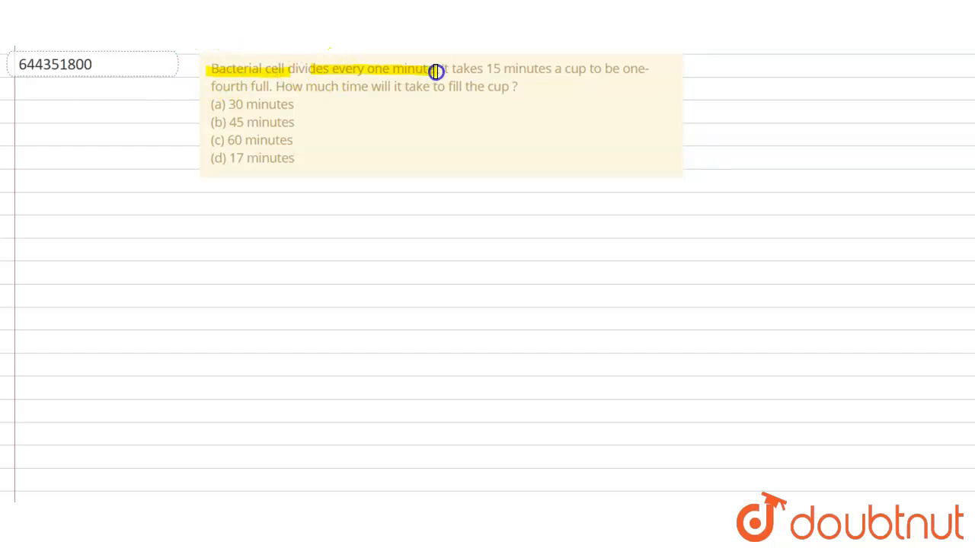
{"action": "left_click_drag", "start_coordinate": [437, 72], "coordinate": [565, 70]}
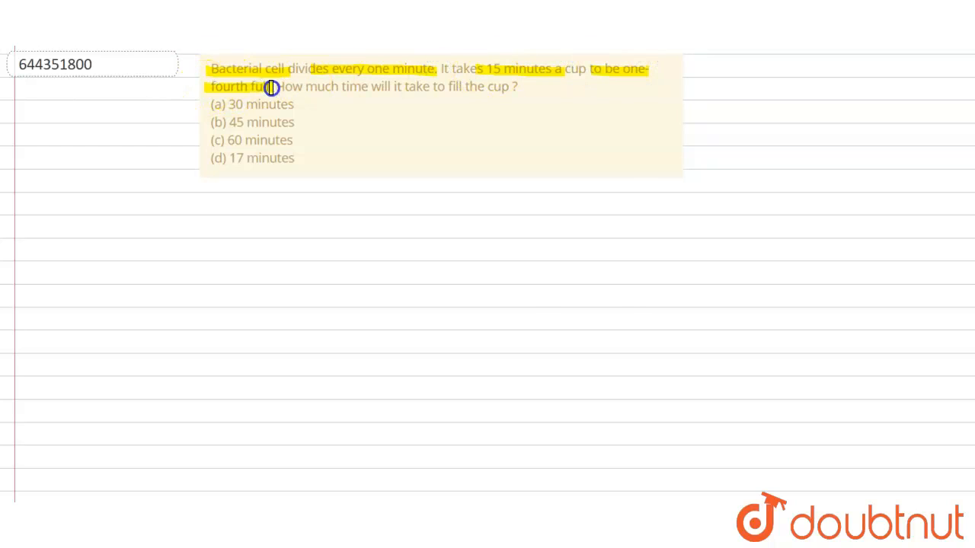
{"action": "left_click_drag", "start_coordinate": [272, 89], "coordinate": [434, 91]}
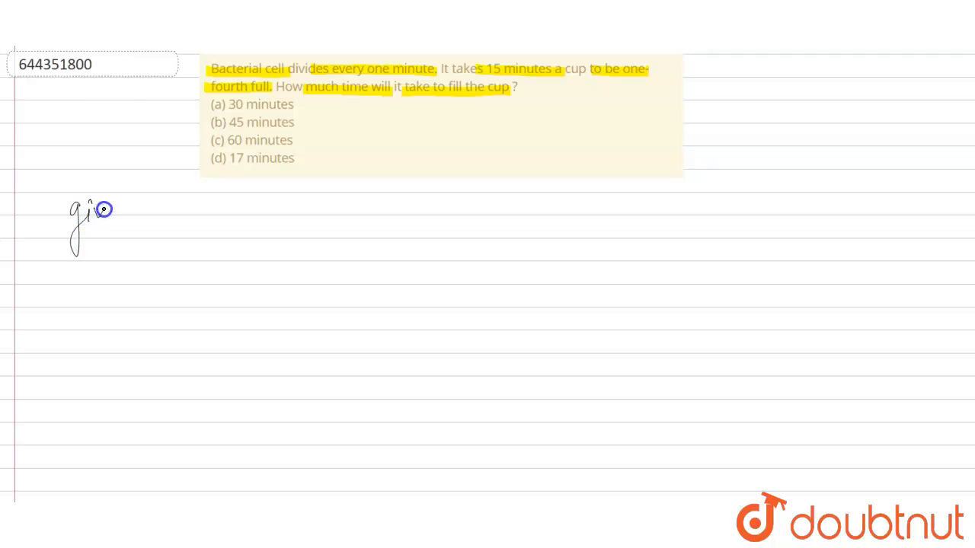
Handwrite 'given → 15 min → 1/4 cup' below the question
{"action": "left_click_drag", "start_coordinate": [107, 209], "coordinate": [159, 215]}
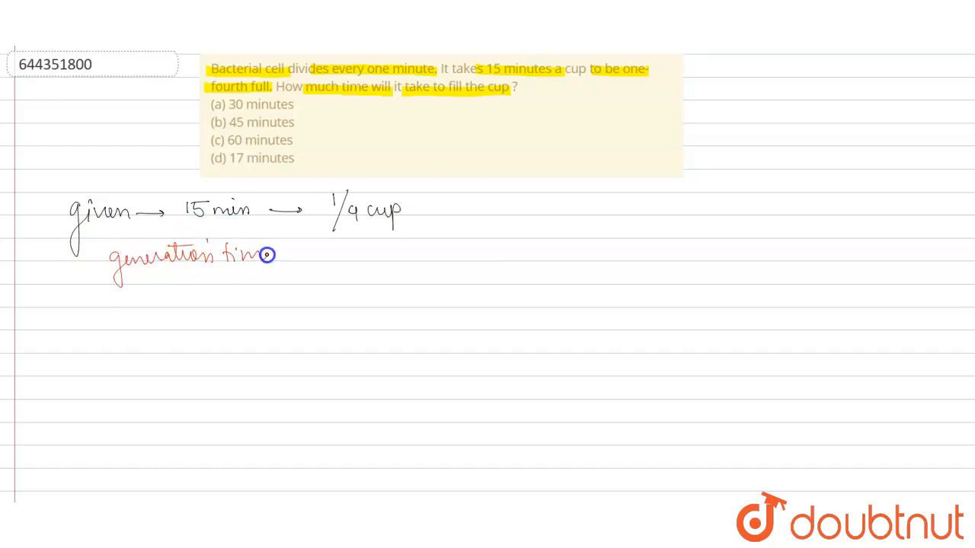
Write 'generation time ⇒ 1 min' in red beneath the given line
{"action": "left_click_drag", "start_coordinate": [282, 255], "coordinate": [320, 256]}
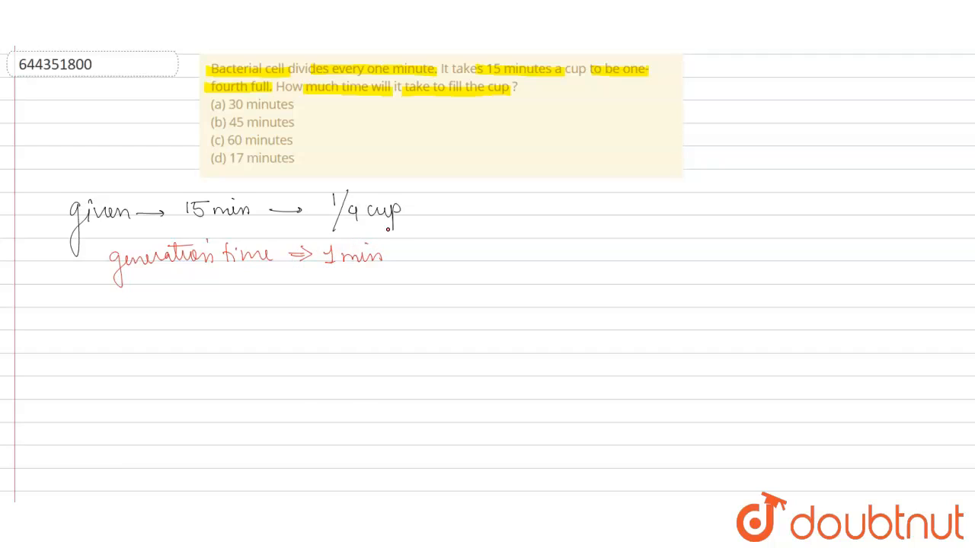
{"action": "left_click_drag", "start_coordinate": [335, 206], "coordinate": [335, 251]}
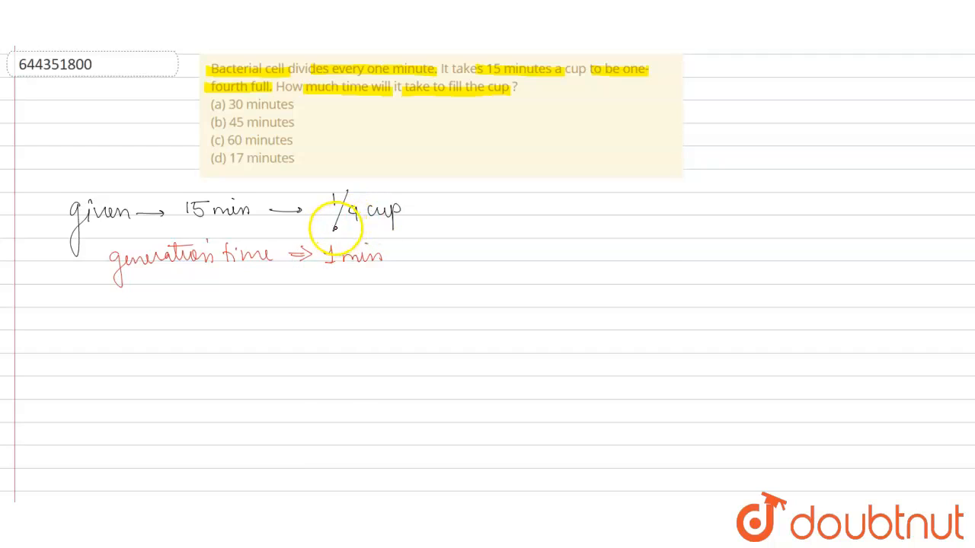